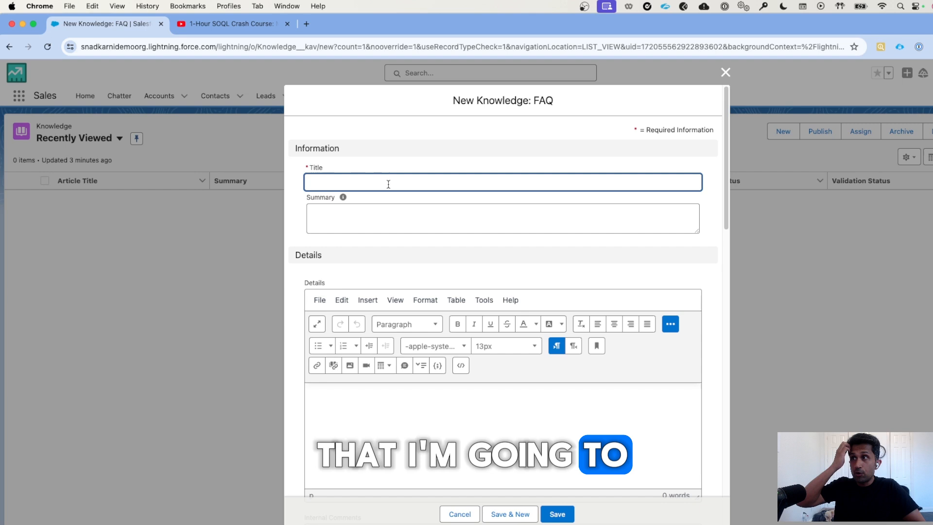
Title the new FAQ article 'Embed Youtube Video in Salesforce Demo'
left_click(557, 514)
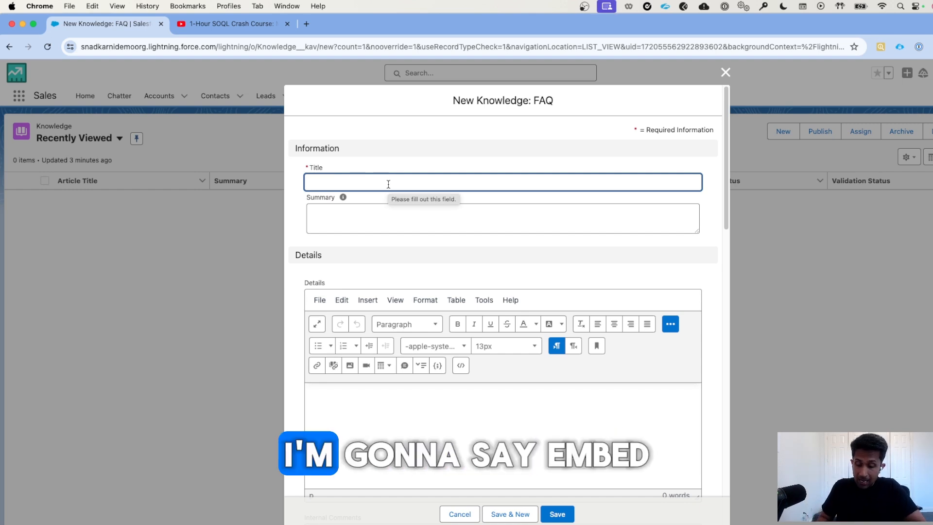
type("Embed Youtube Video in")
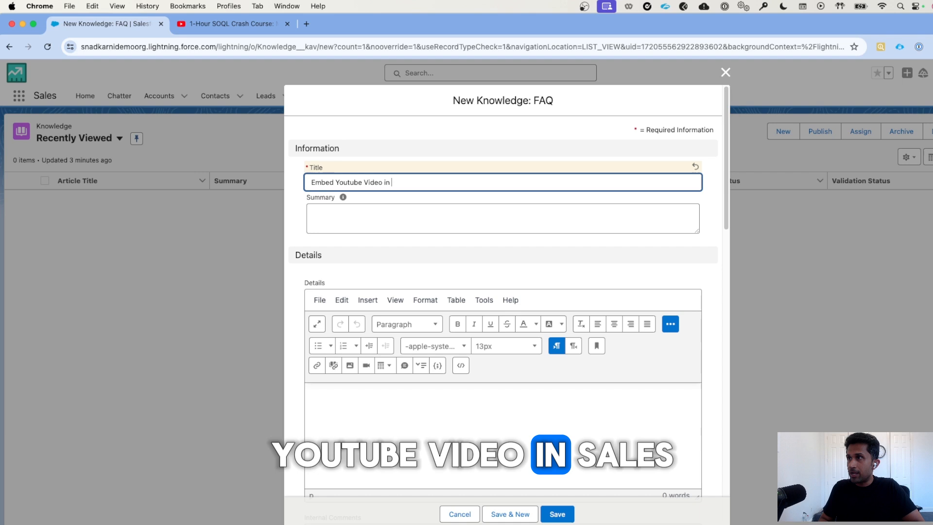
type("Salesforce Demo")
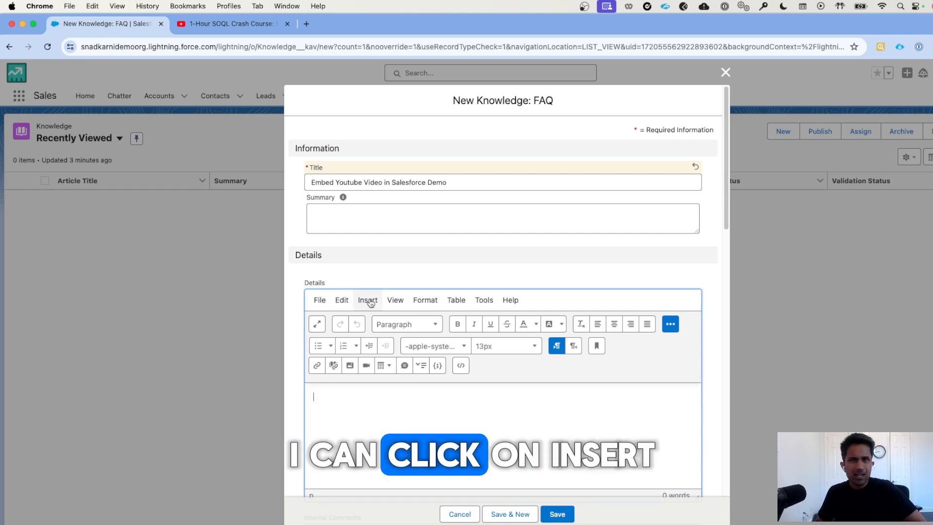
Bring up the Media embed-code box via Insert > Media, then go to the YouTube tab
left_click(367, 299)
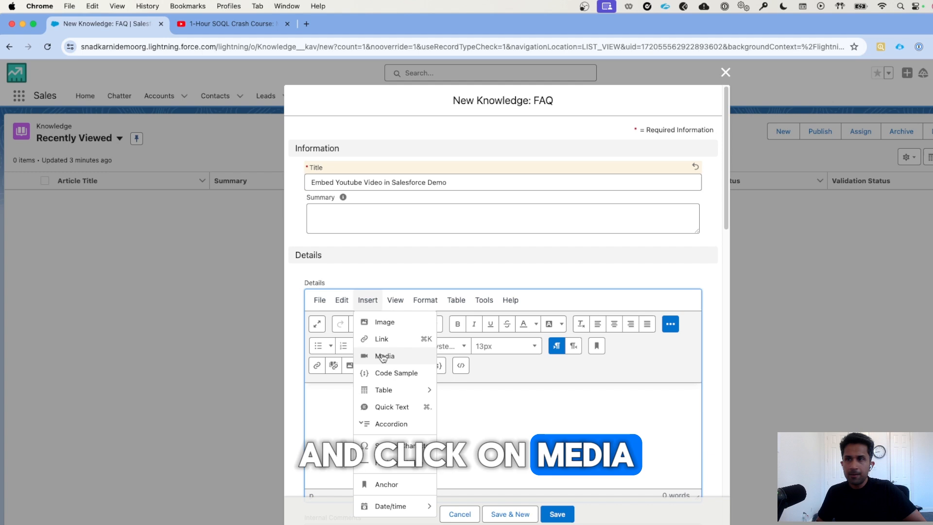
left_click(383, 355)
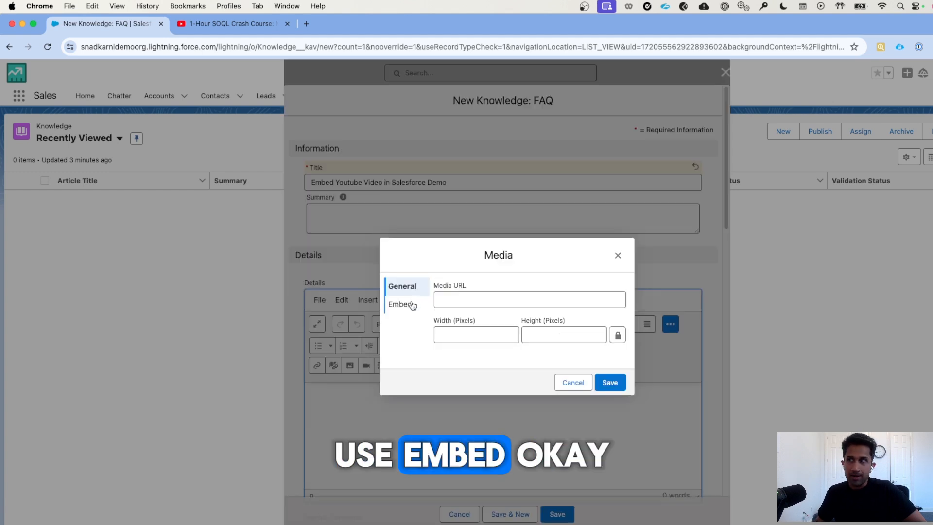
left_click(401, 304)
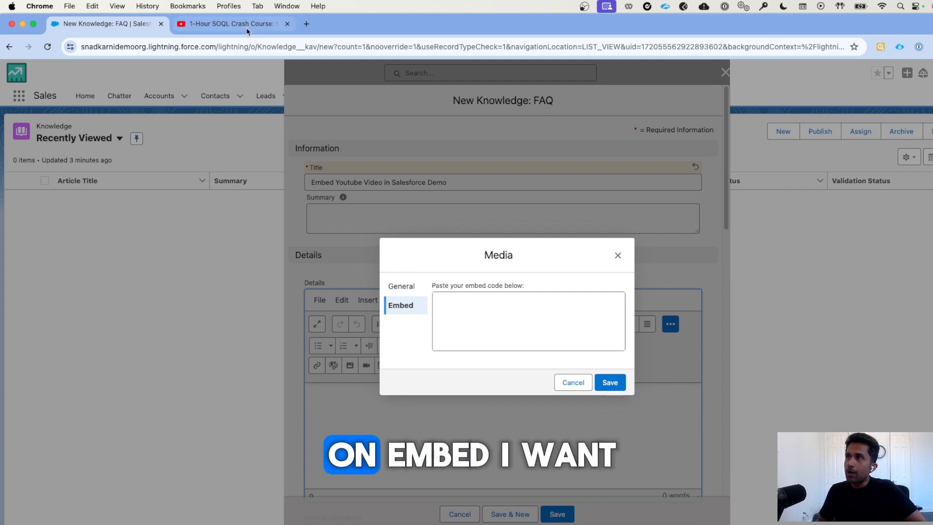
left_click(233, 24)
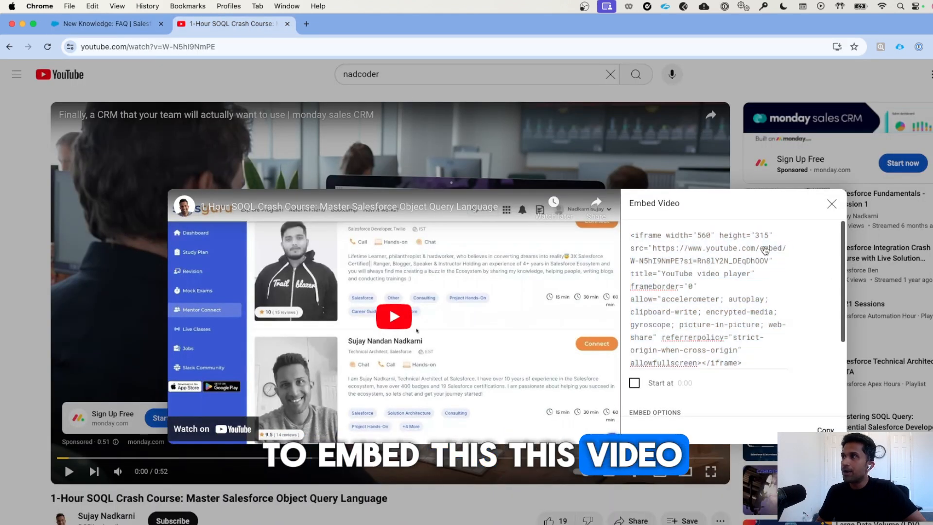
Copy the SOQL crash course video's iframe embed code and paste it into the article's embed box
left_click(832, 204)
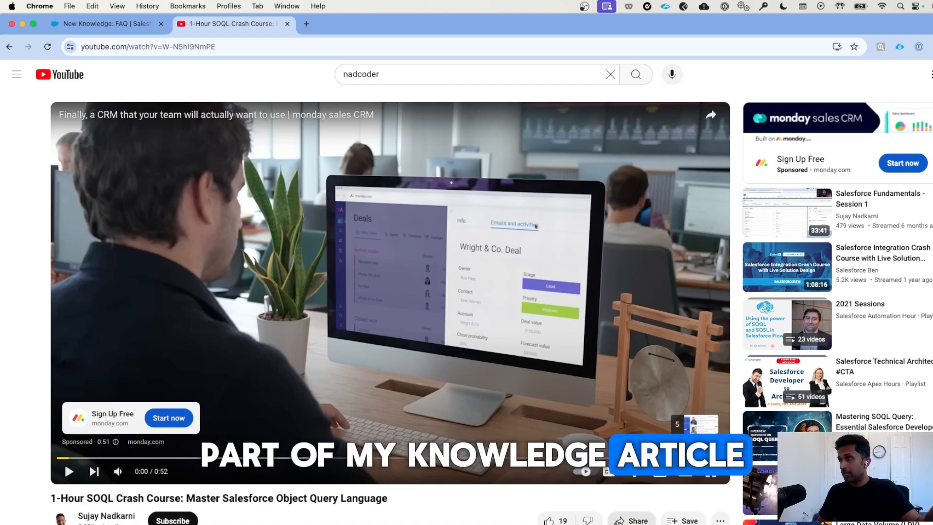
left_click(711, 114)
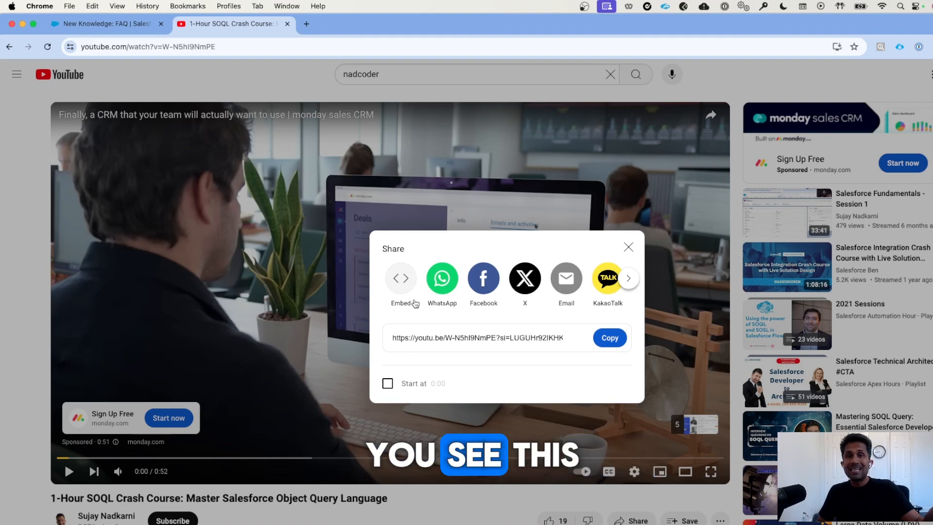
left_click(401, 278)
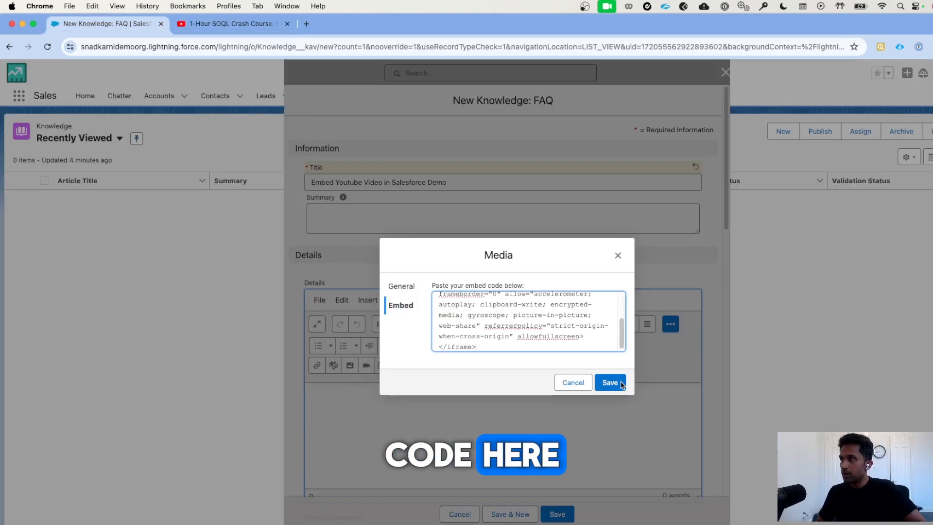
Insert the embedded video into the details and save the new FAQ article
left_click(611, 382)
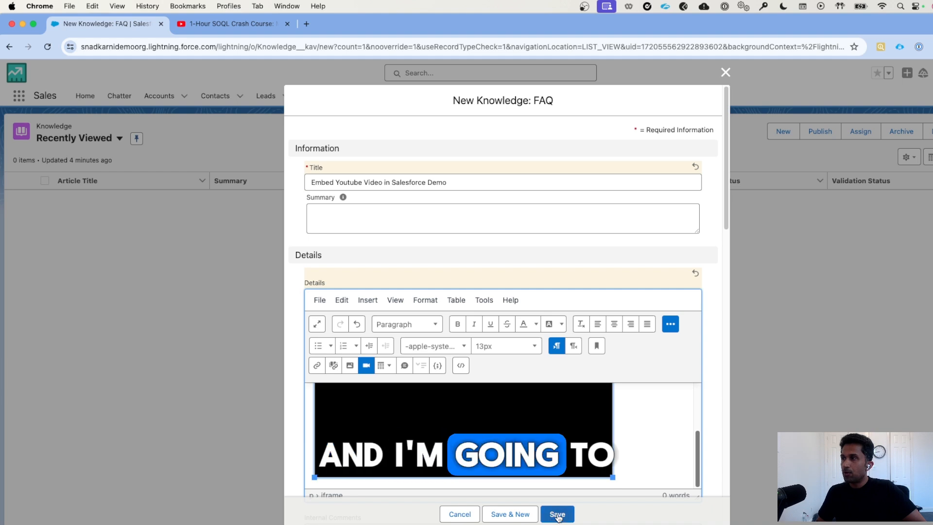
left_click(557, 514)
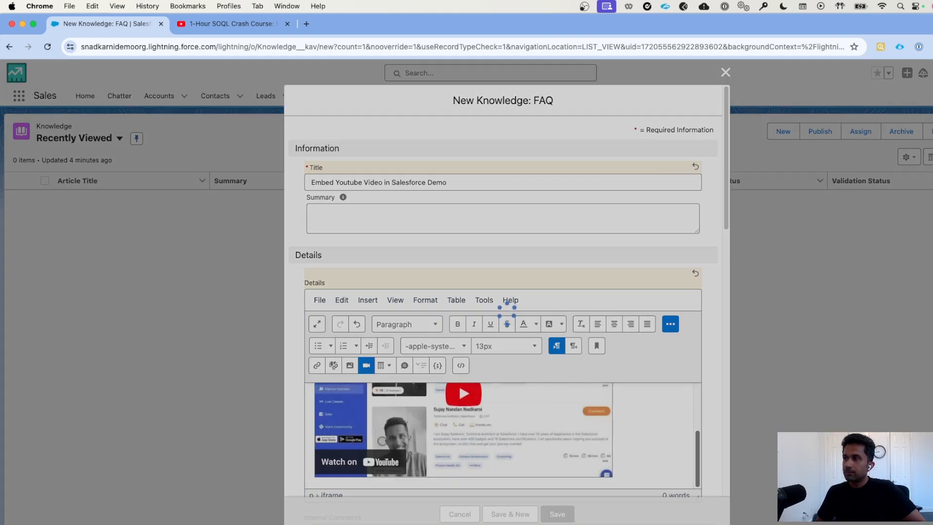
mouse_move(698, 378)
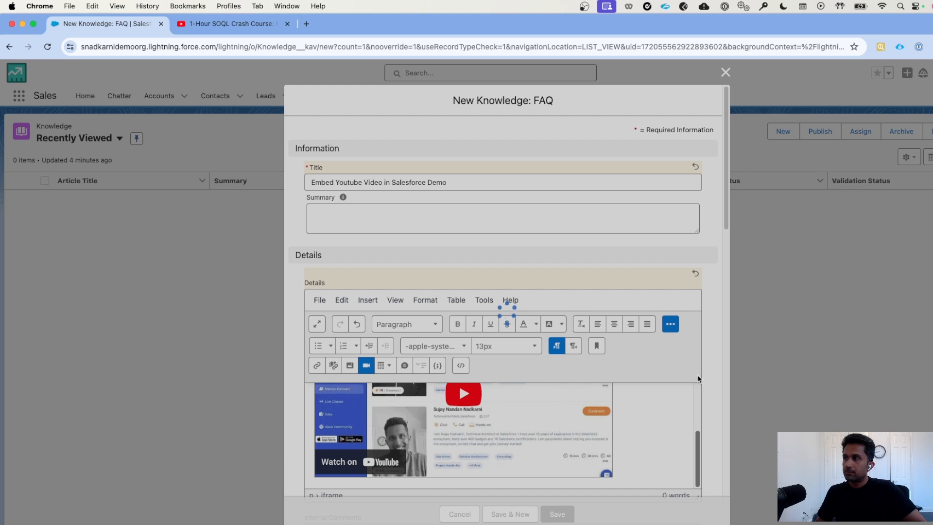
left_click(556, 513)
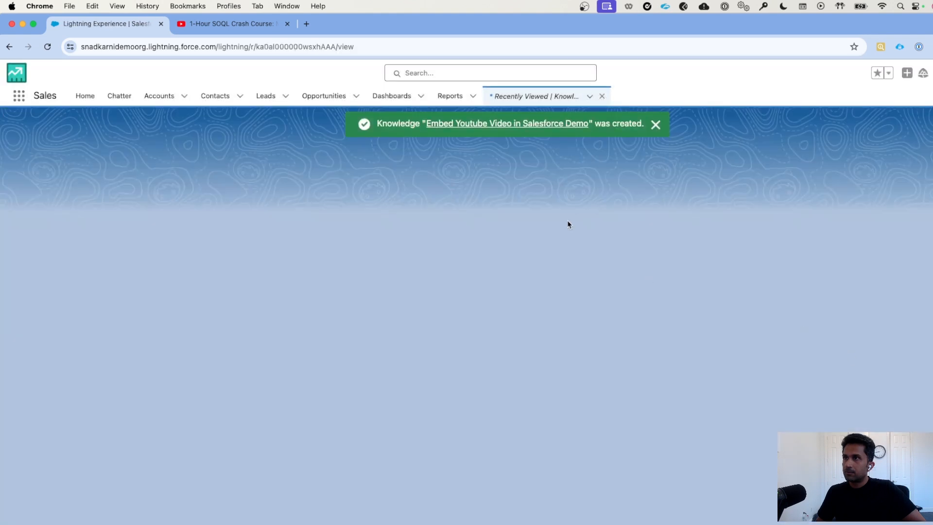
Play the embedded video on the saved article page to confirm it works, then pause it
left_click(505, 123)
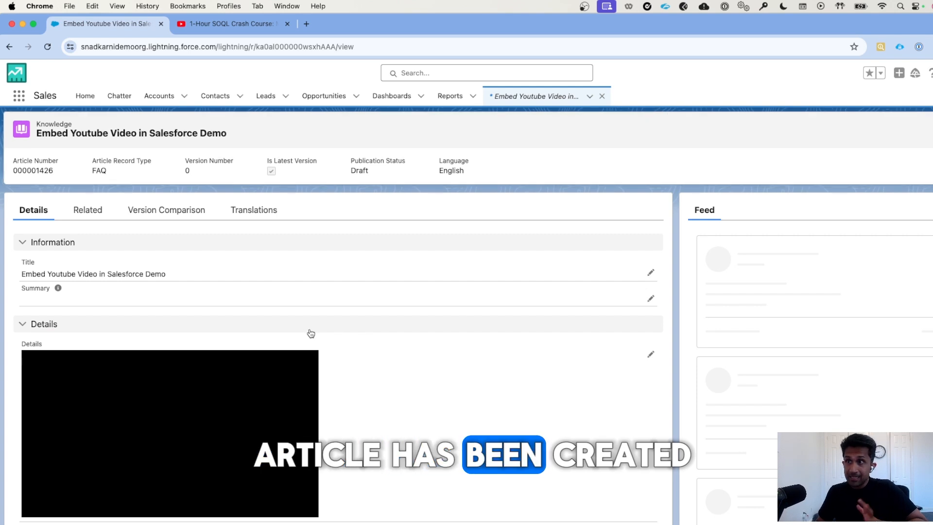
scroll("down", 3)
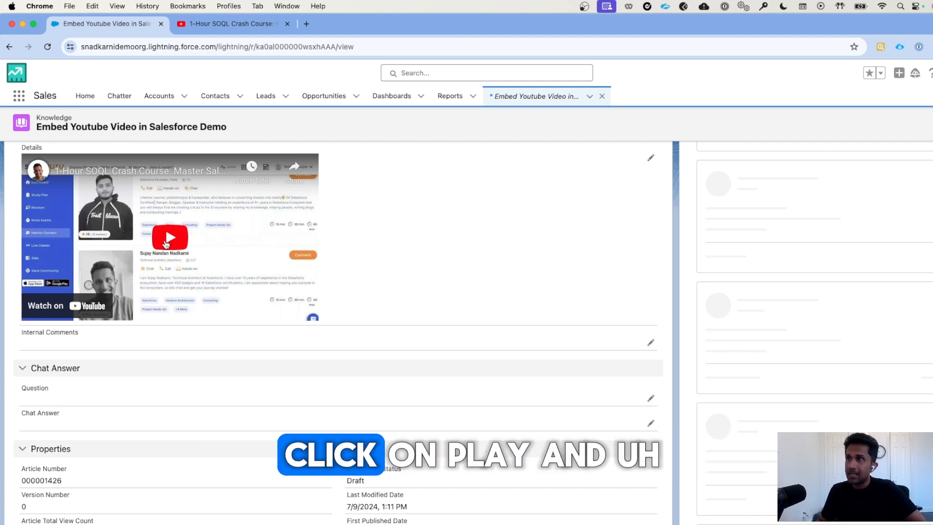
left_click(169, 236)
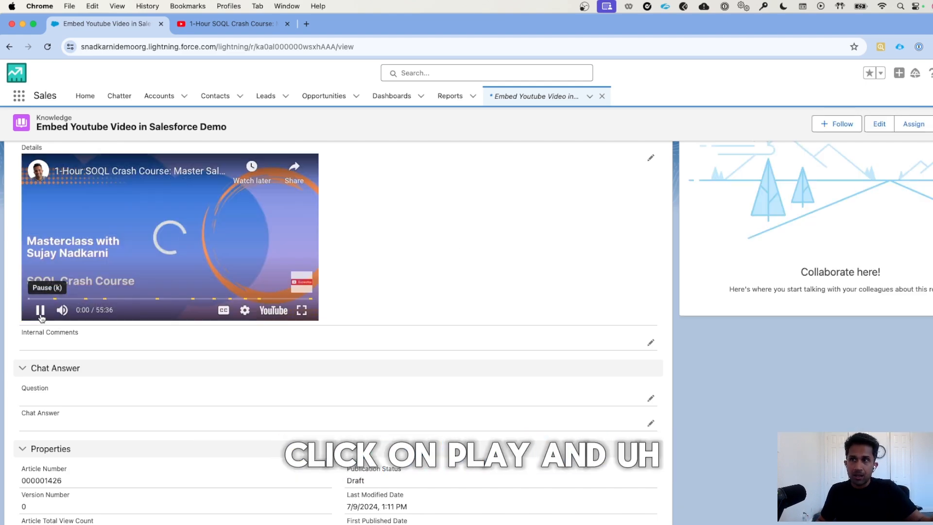
left_click(39, 310)
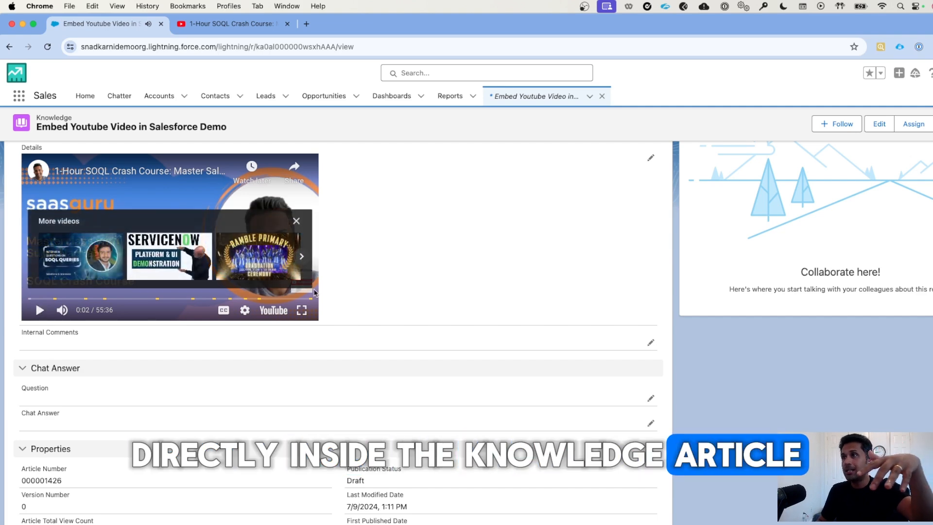
mouse_move(245, 311)
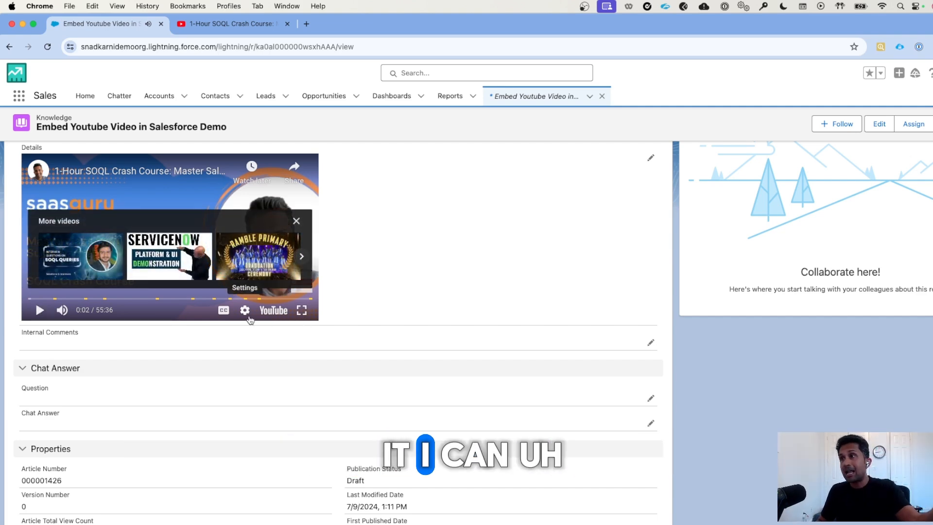